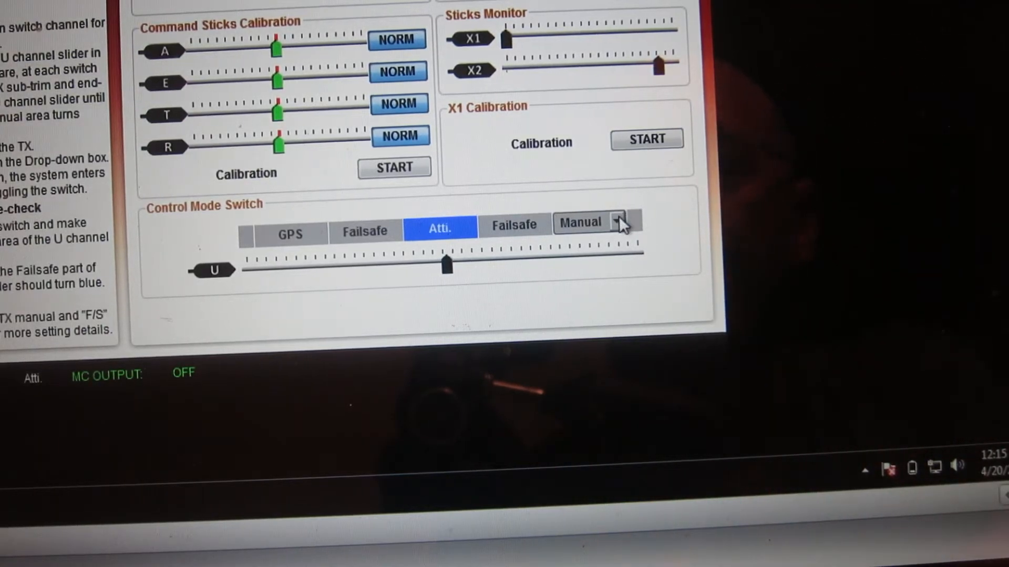
# Move the U channel control mode slider fully into the Manual position
pyautogui.click(617, 221)
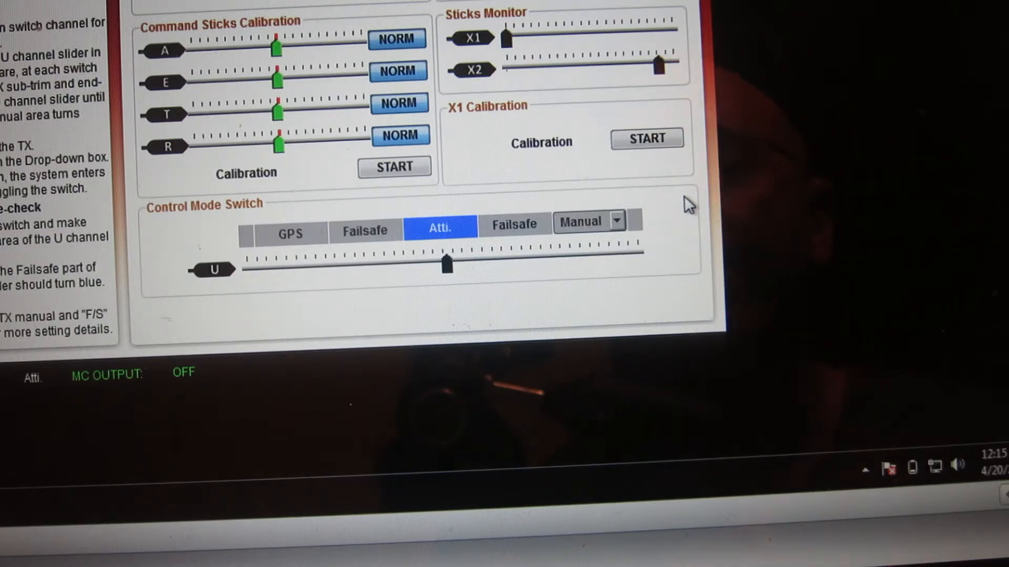
pyautogui.moveTo(641, 217)
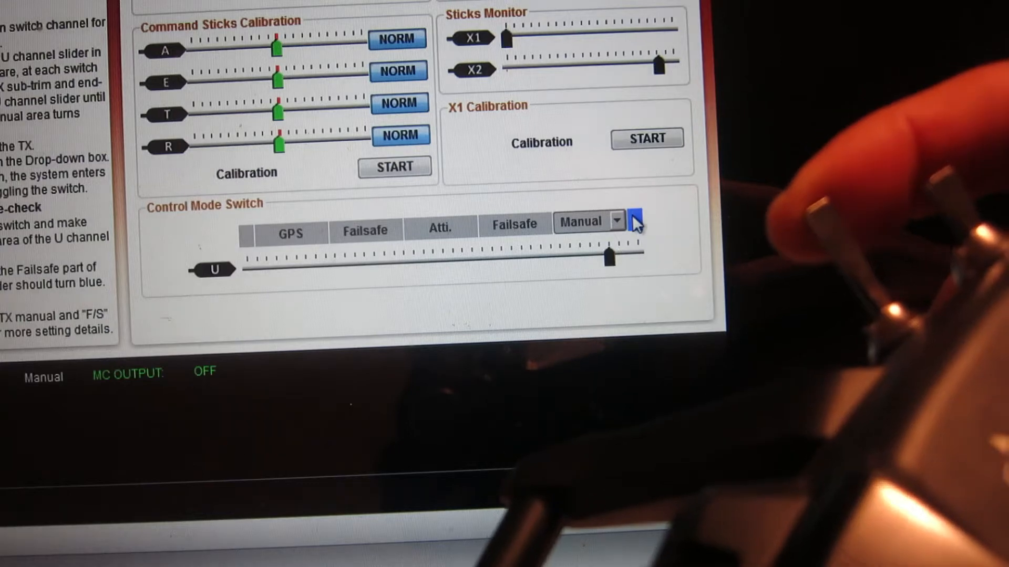
pyautogui.moveTo(607, 255); pyautogui.dragTo(521, 261)
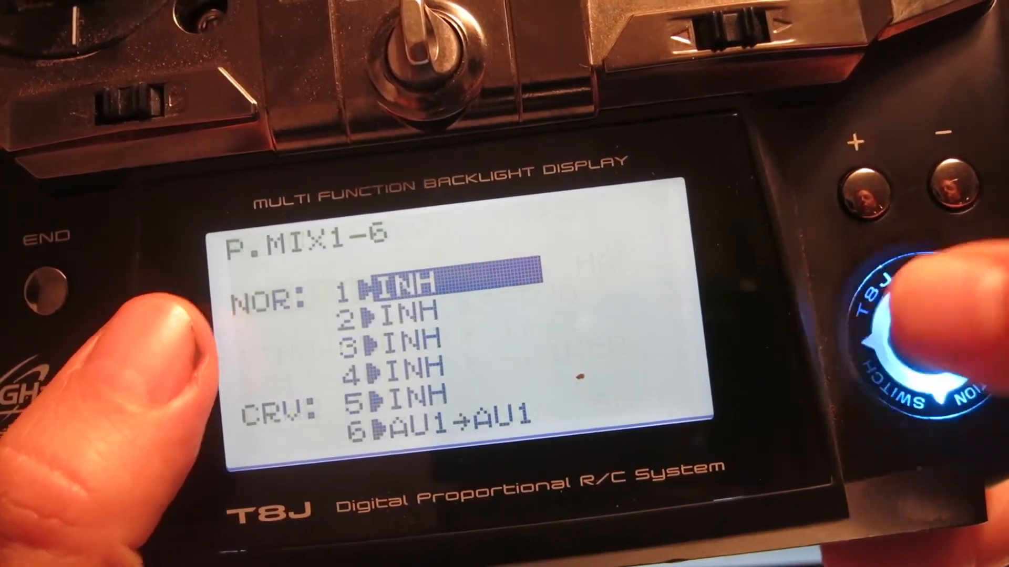
# Open the T8J P.MIX1-6 menu and select mix 1, currently INH
pyautogui.click(920, 315)
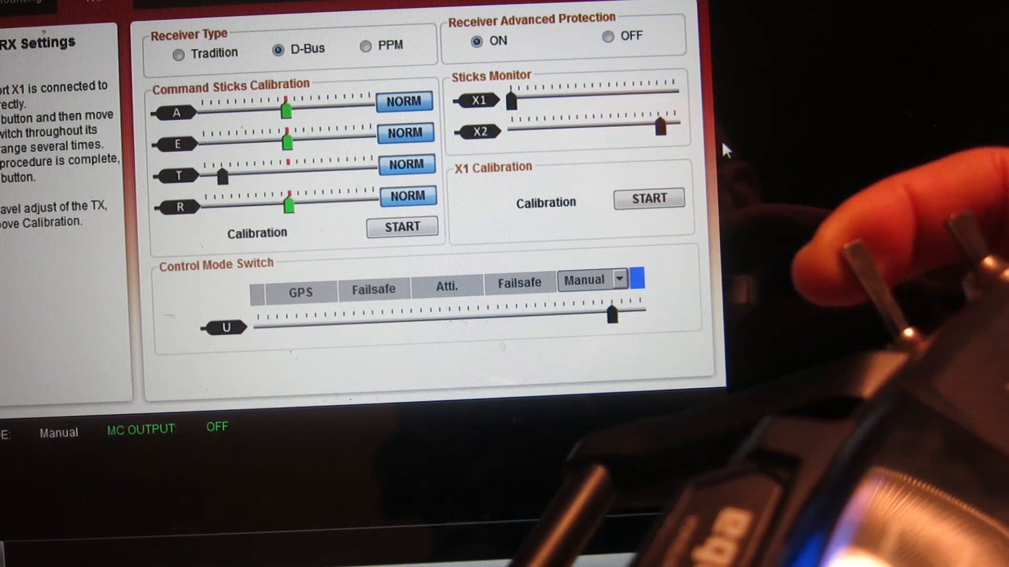
# Drag the U channel slider from Manual over to GPS
pyautogui.moveTo(609, 315); pyautogui.dragTo(297, 328)
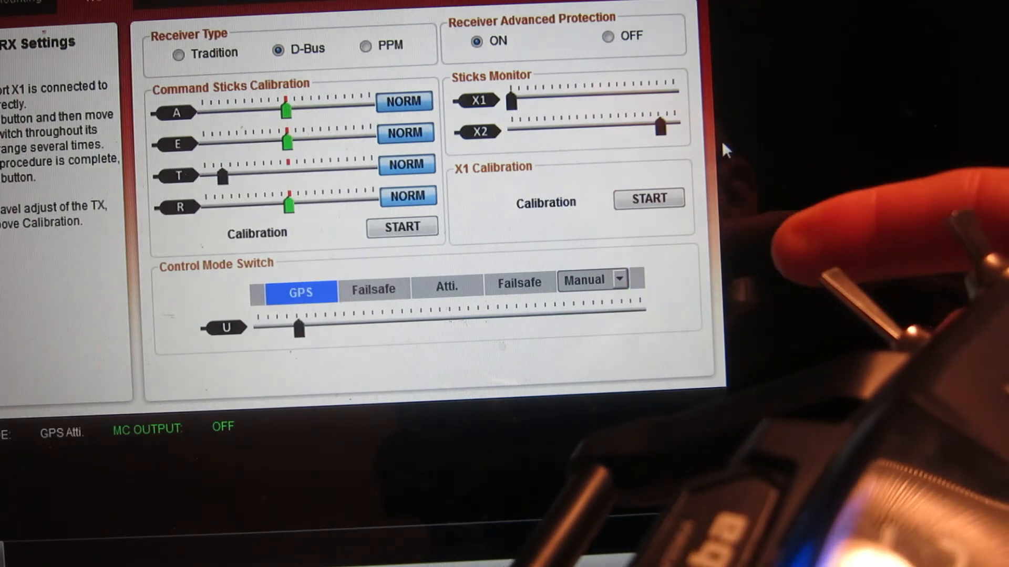